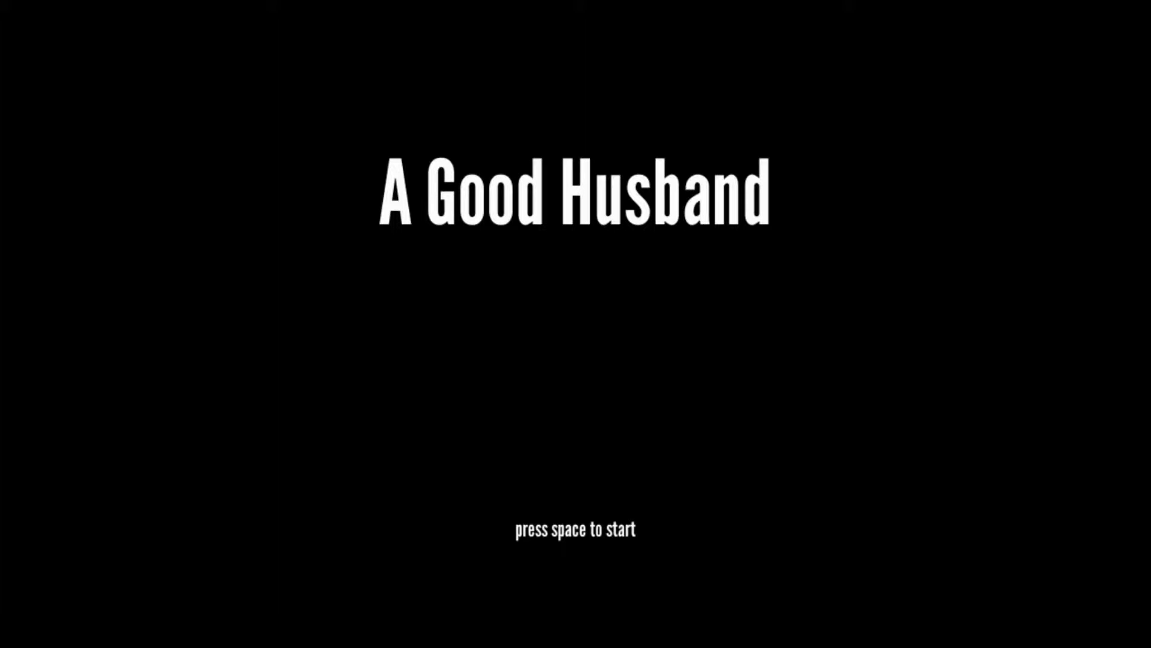
mouse_move(731, 83)
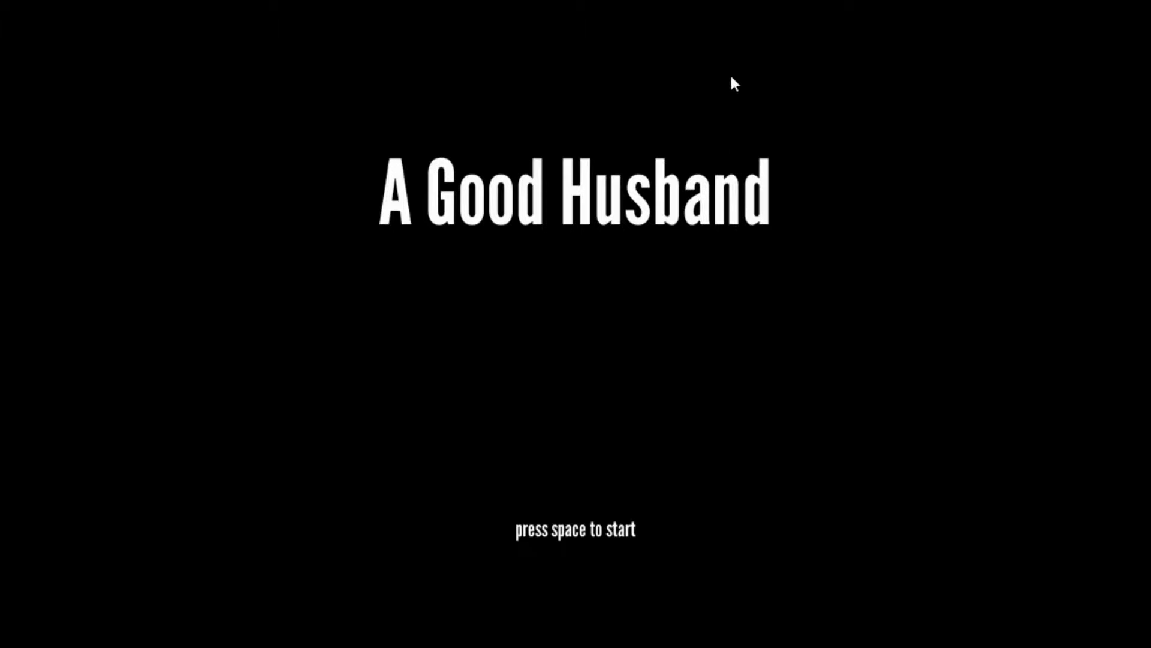
key("space")
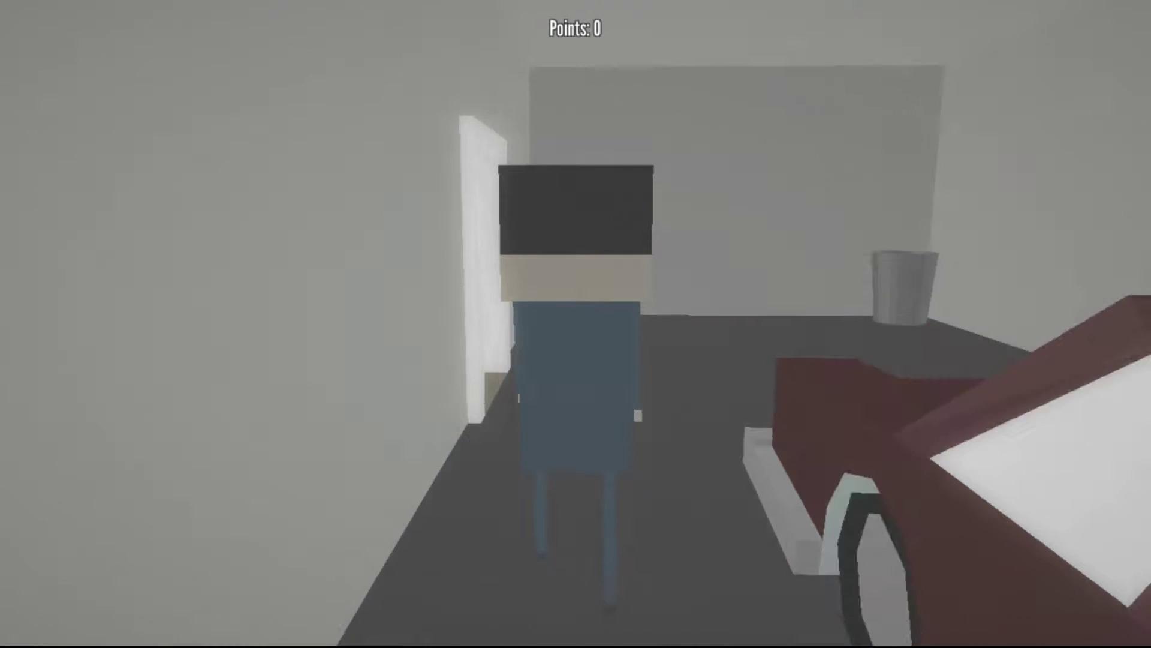
key("w")
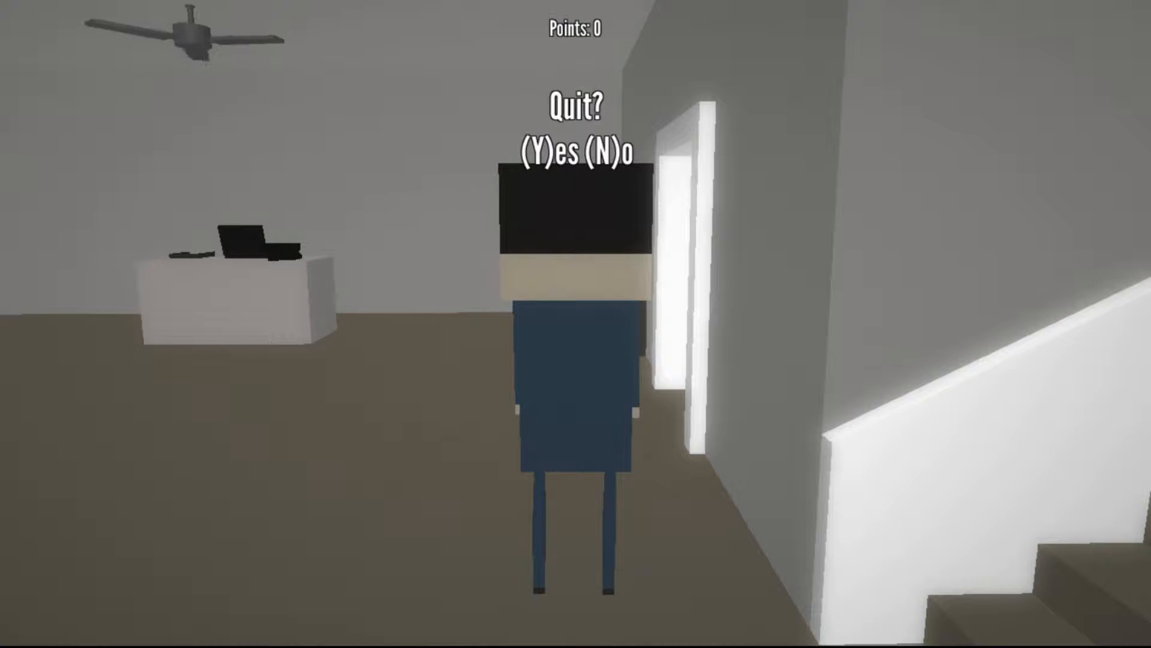
key("n")
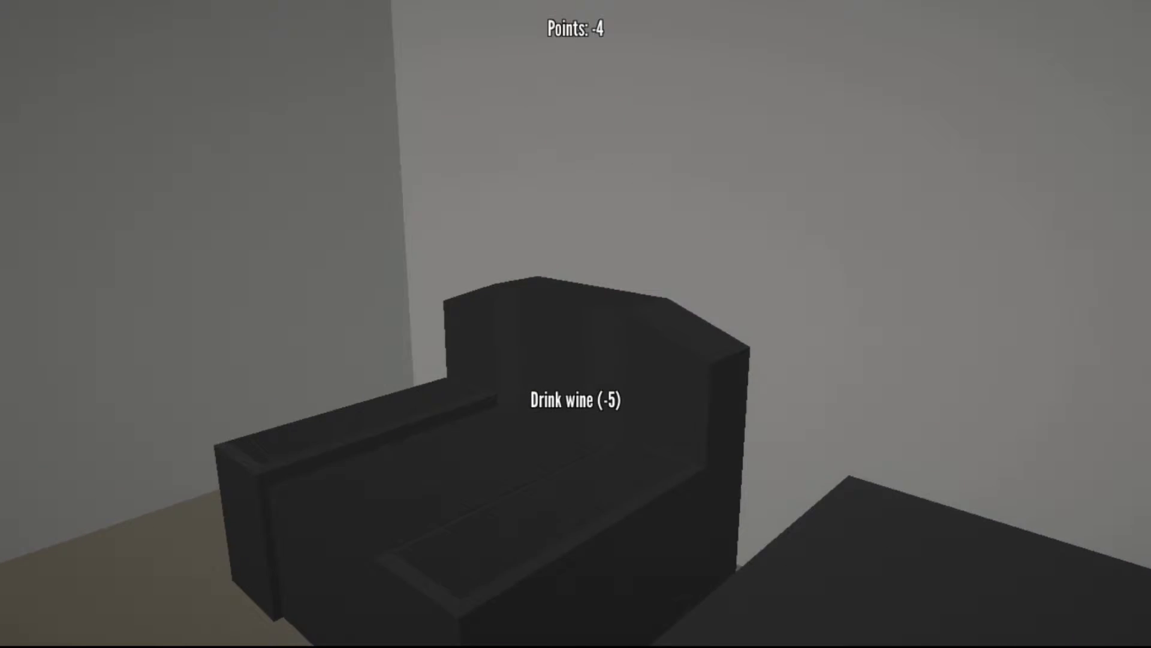
left_click(576, 400)
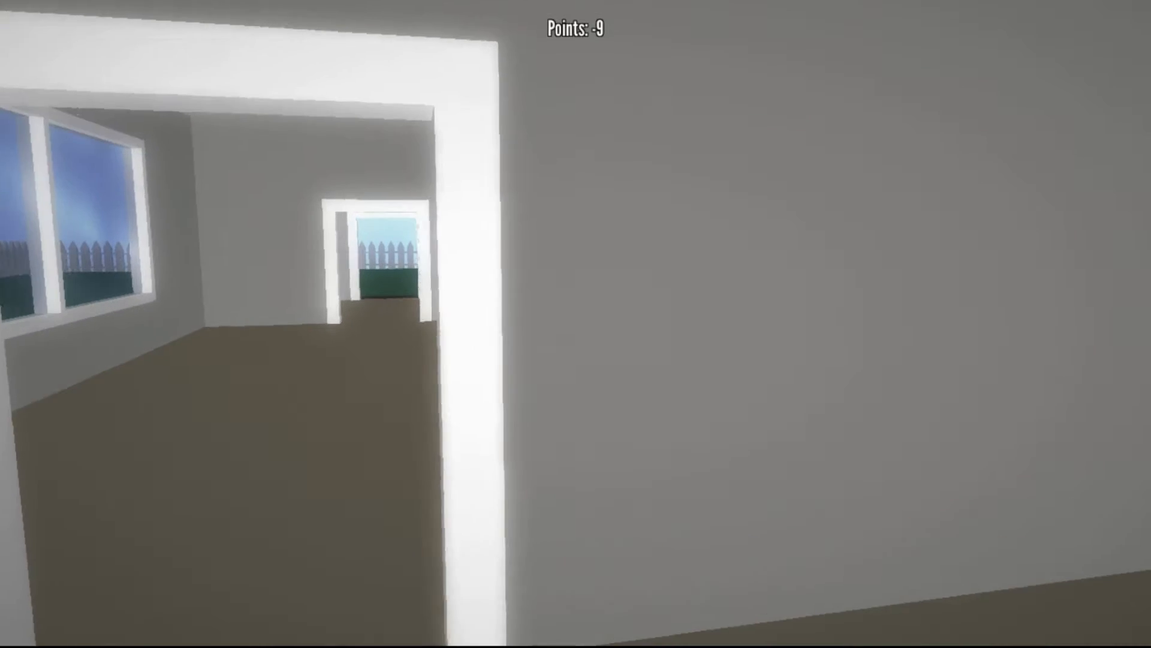
mouse_move(576, 324)
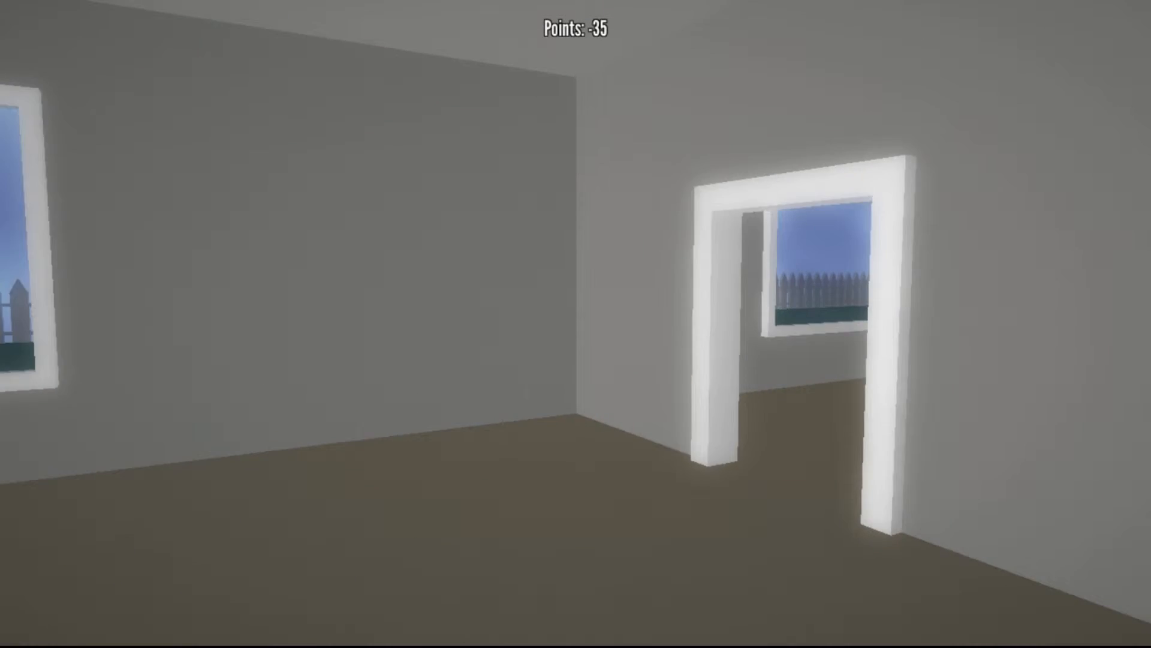
mouse_move(808, 323)
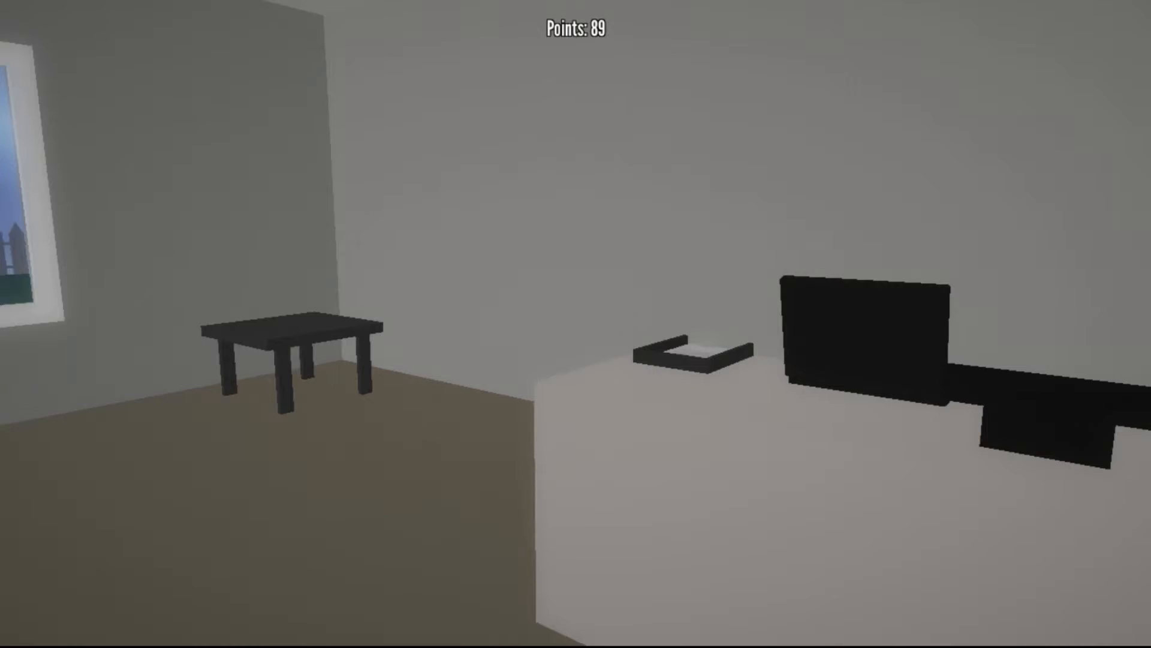
mouse_move(690, 358)
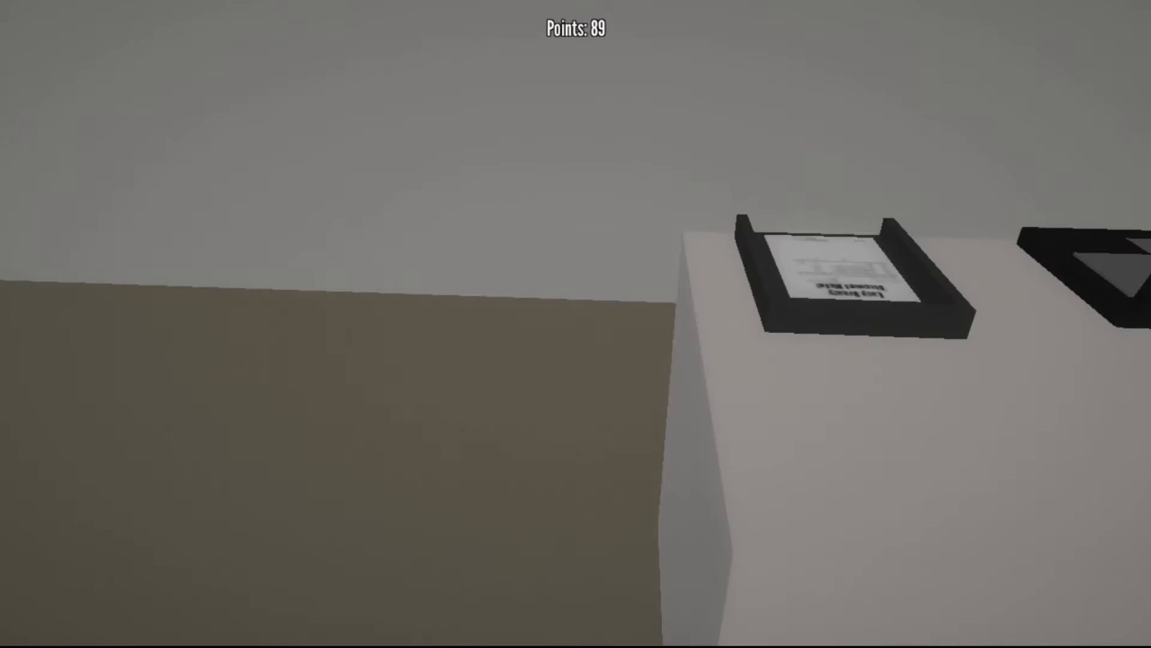